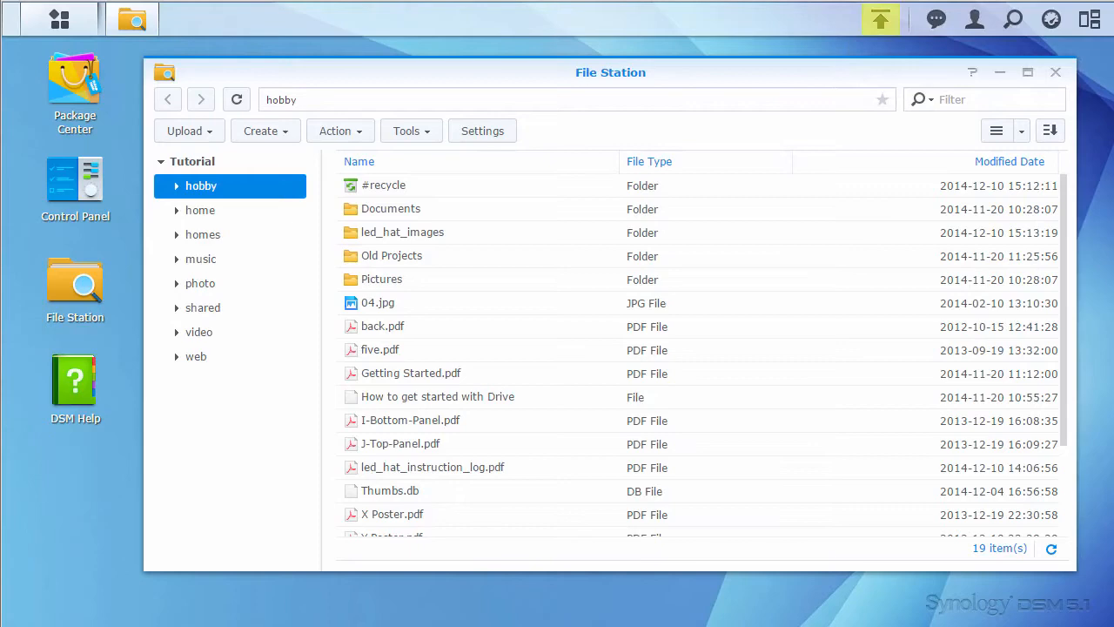
Check the upload progress, then close the upload progress window.
{"action": "left_click", "coordinate": [879, 19]}
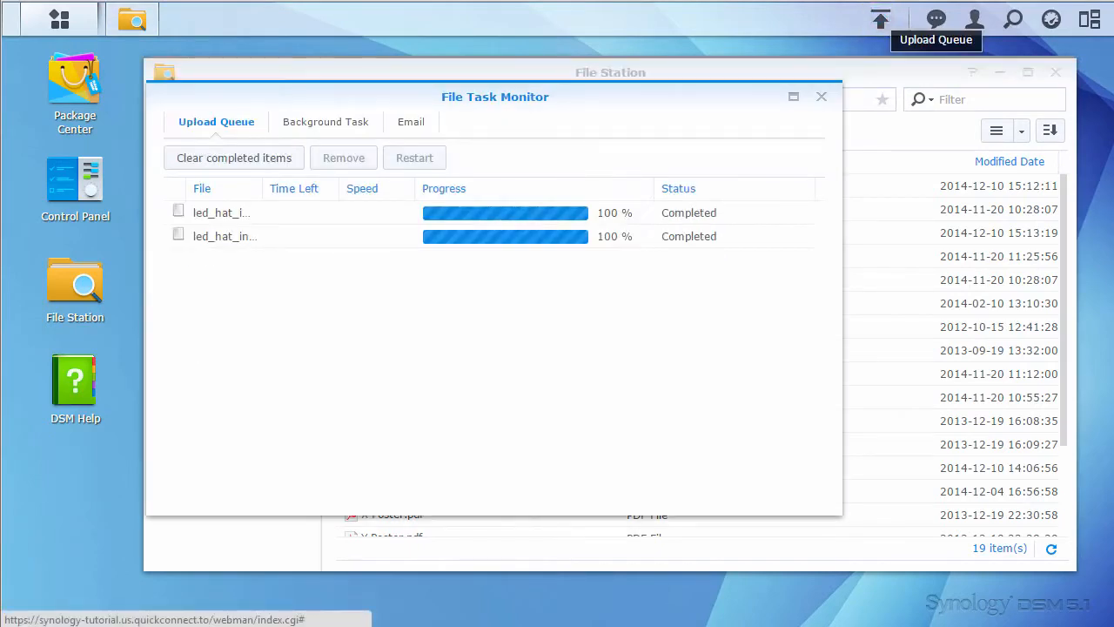
{"action": "left_click", "coordinate": [819, 96]}
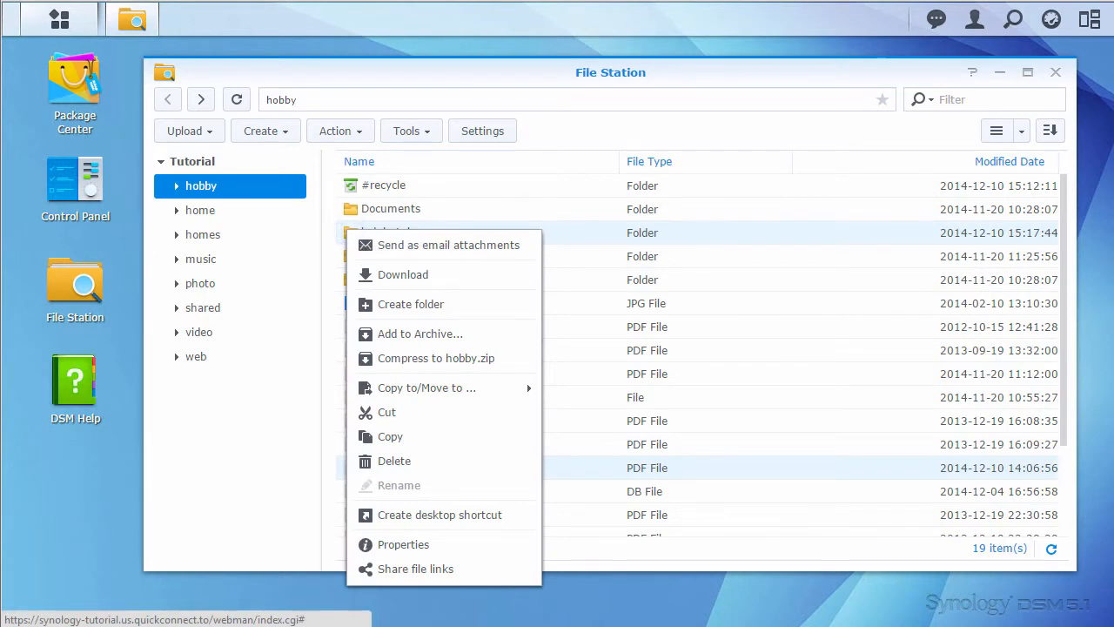
{"action": "mouse_move", "coordinate": [403, 274]}
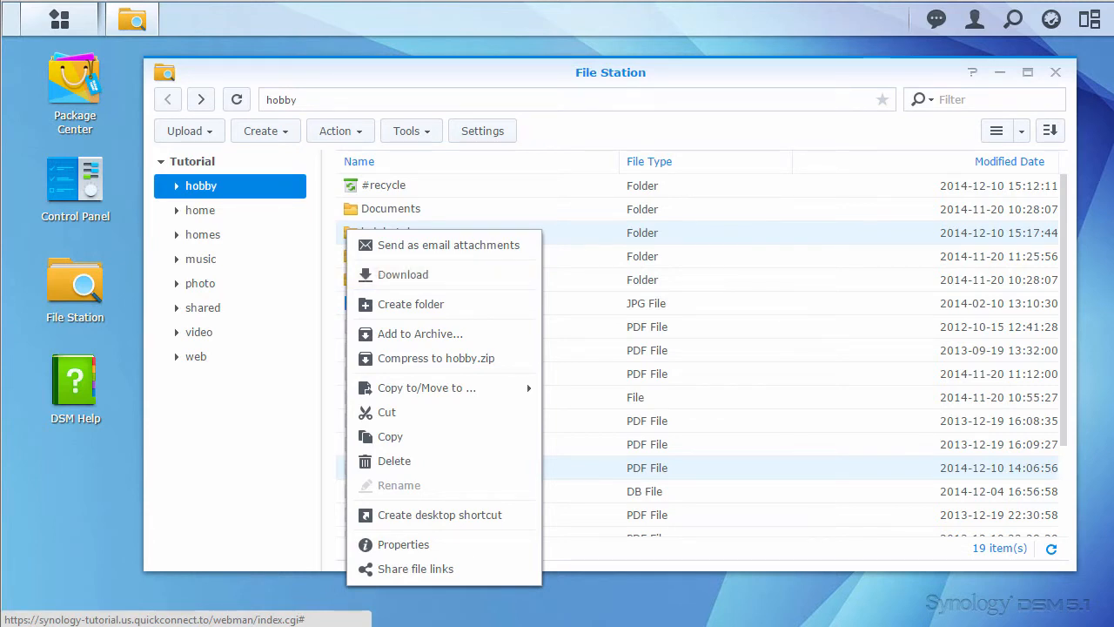
{"action": "mouse_move", "coordinate": [415, 568]}
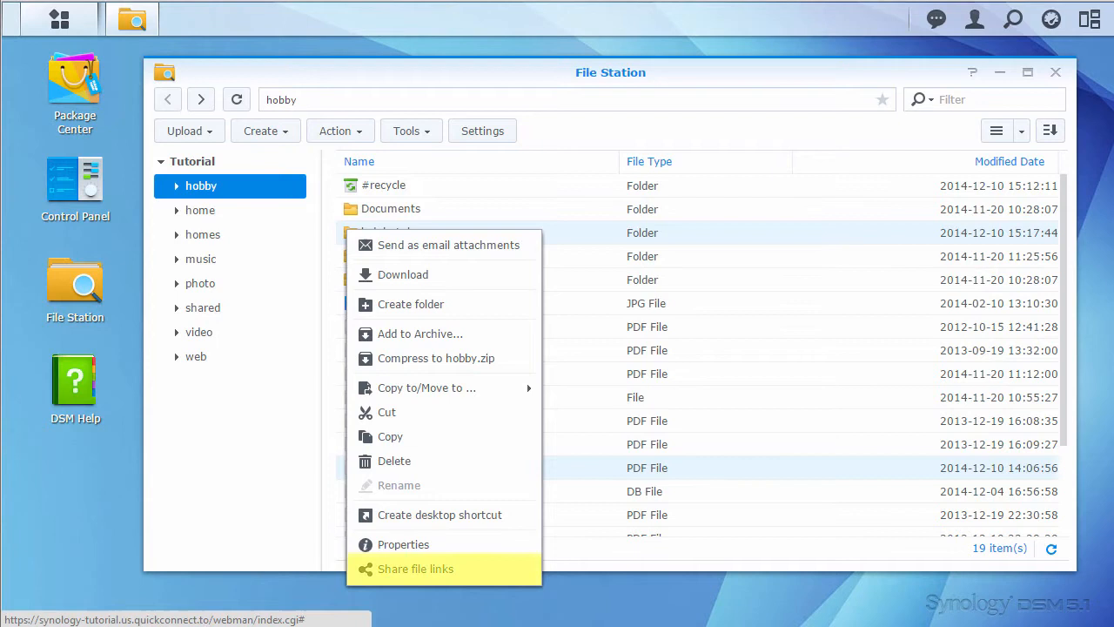
{"action": "mouse_move", "coordinate": [415, 568]}
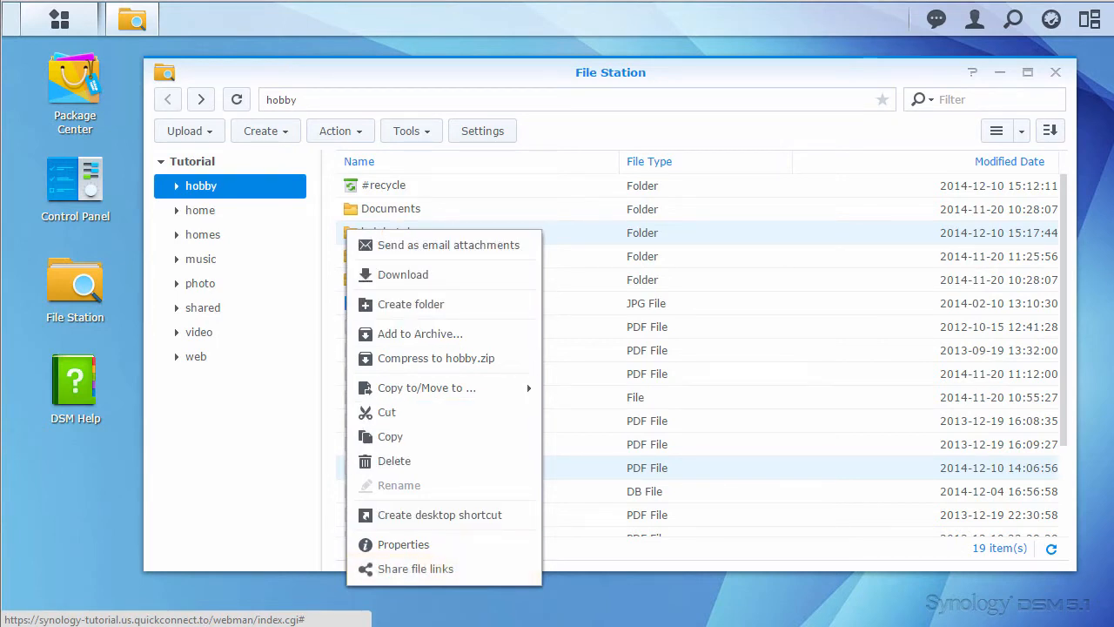
Create share links for both led_hat items and enable secure sharing.
{"action": "left_click", "coordinate": [415, 568]}
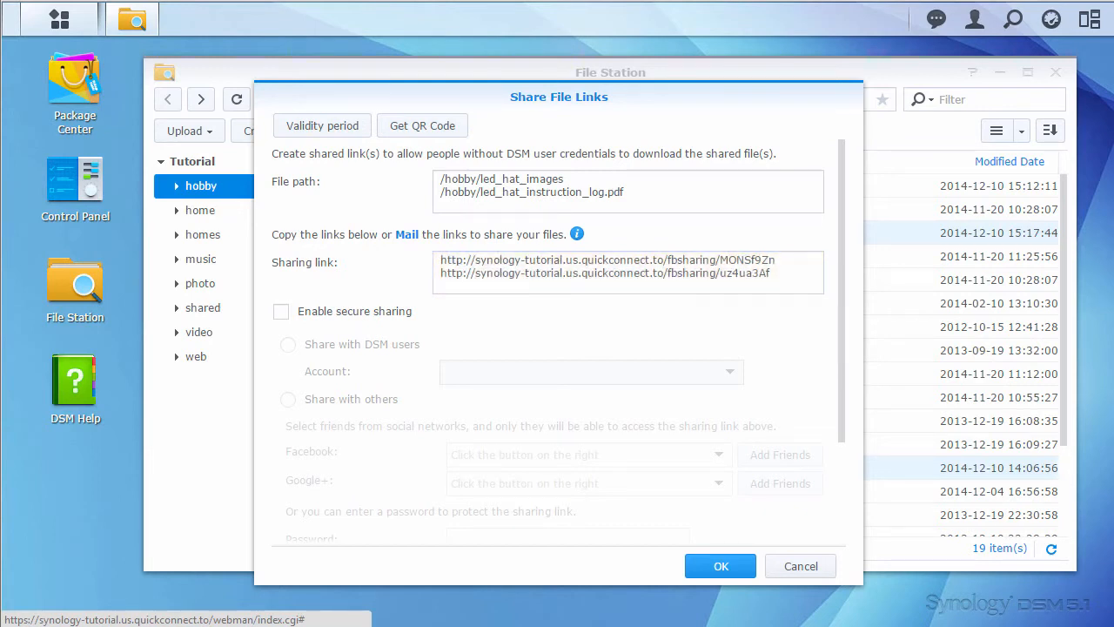
{"action": "mouse_move", "coordinate": [75, 380]}
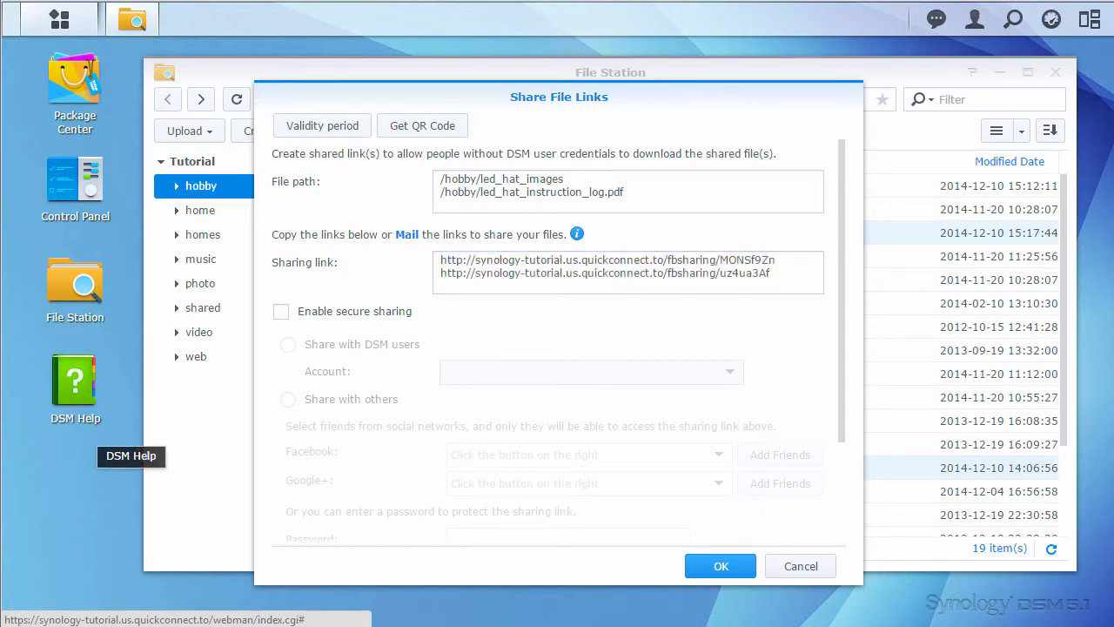
{"action": "left_click", "coordinate": [281, 311]}
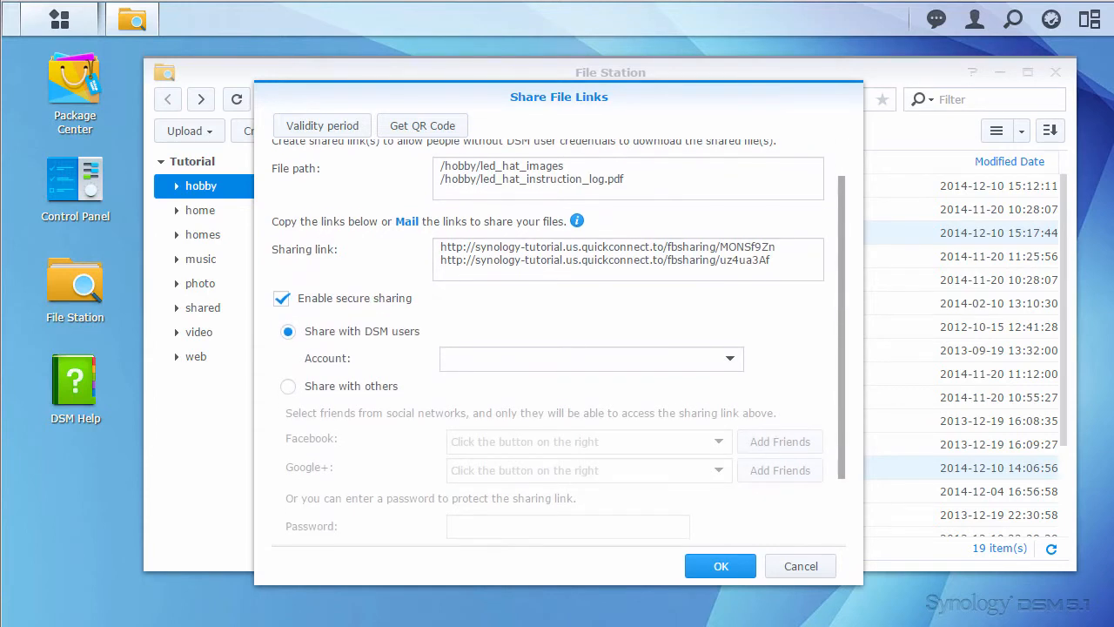
{"action": "scroll", "scroll_direction": "down", "scroll_amount": 3}
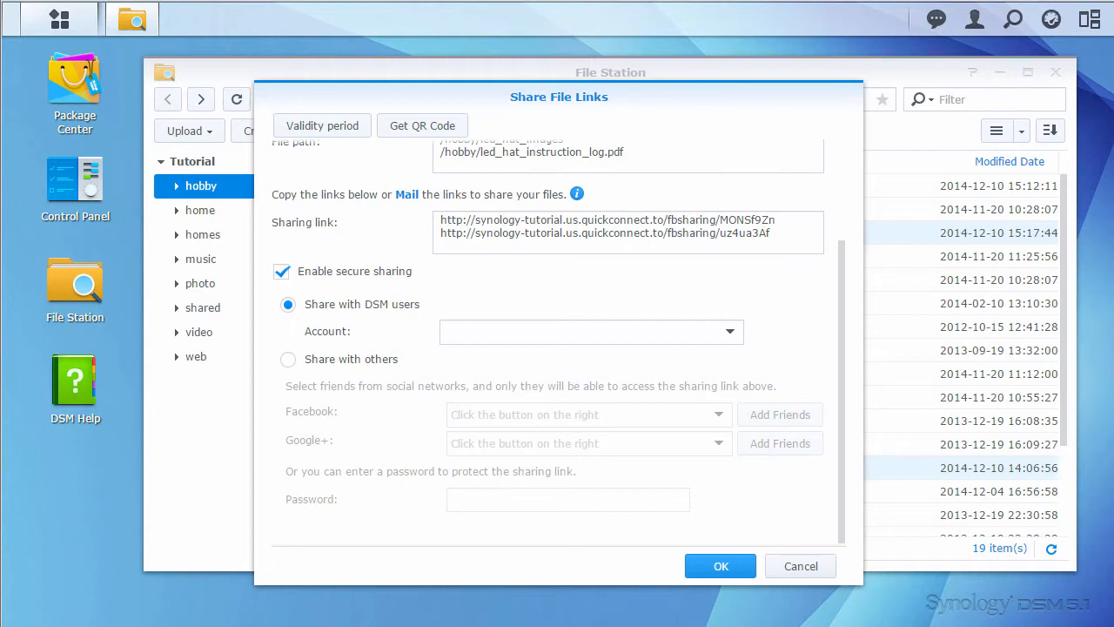
{"action": "left_click", "coordinate": [729, 331]}
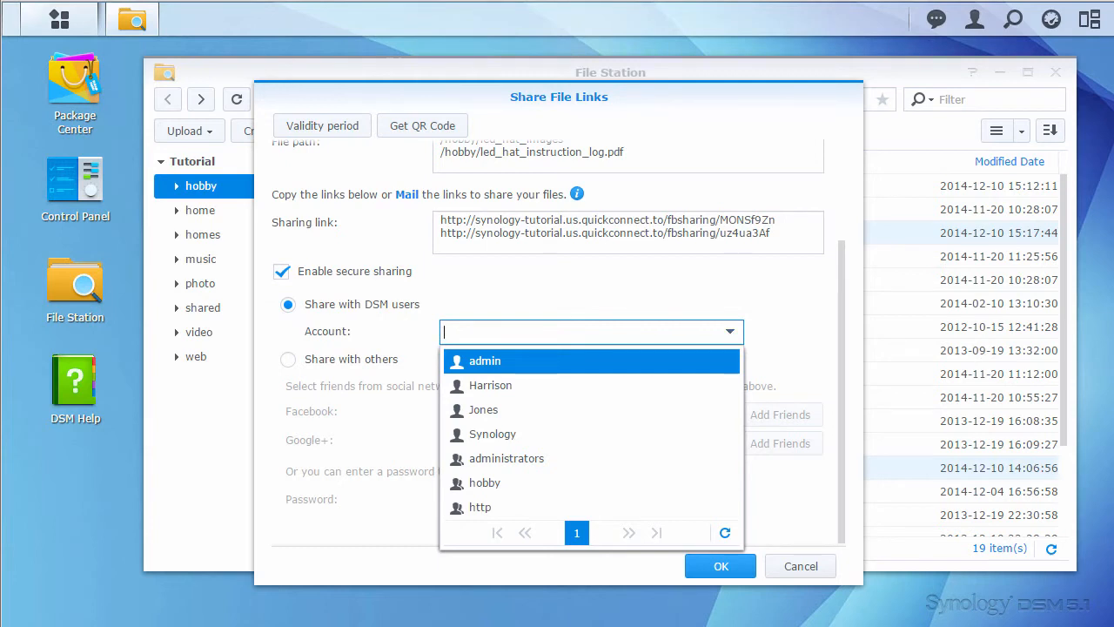
{"action": "left_click", "coordinate": [288, 359]}
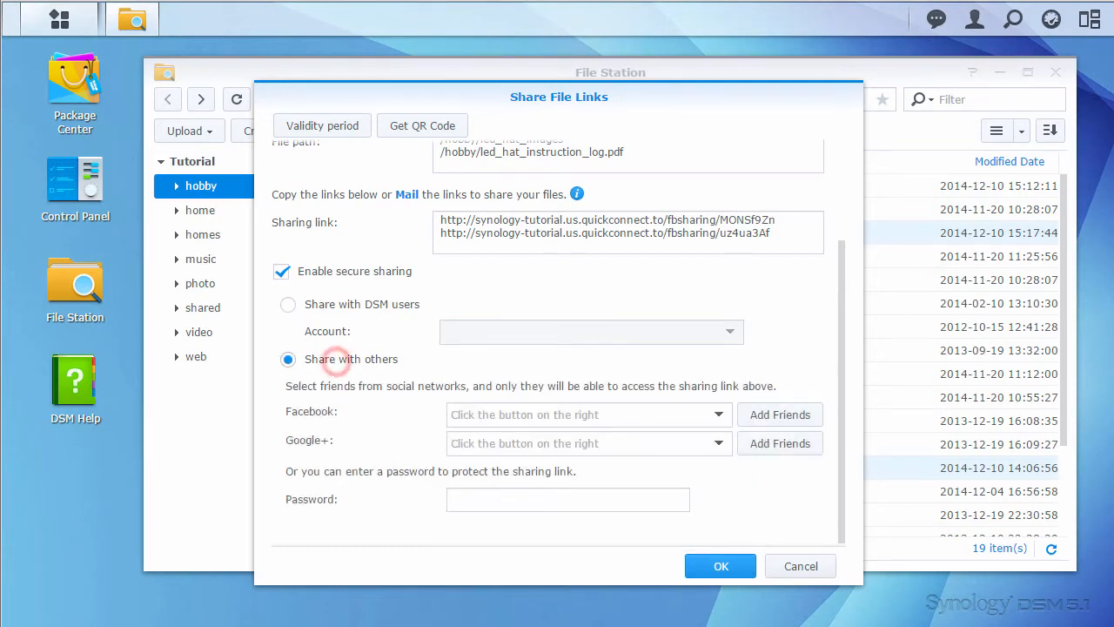
{"action": "left_click", "coordinate": [287, 358]}
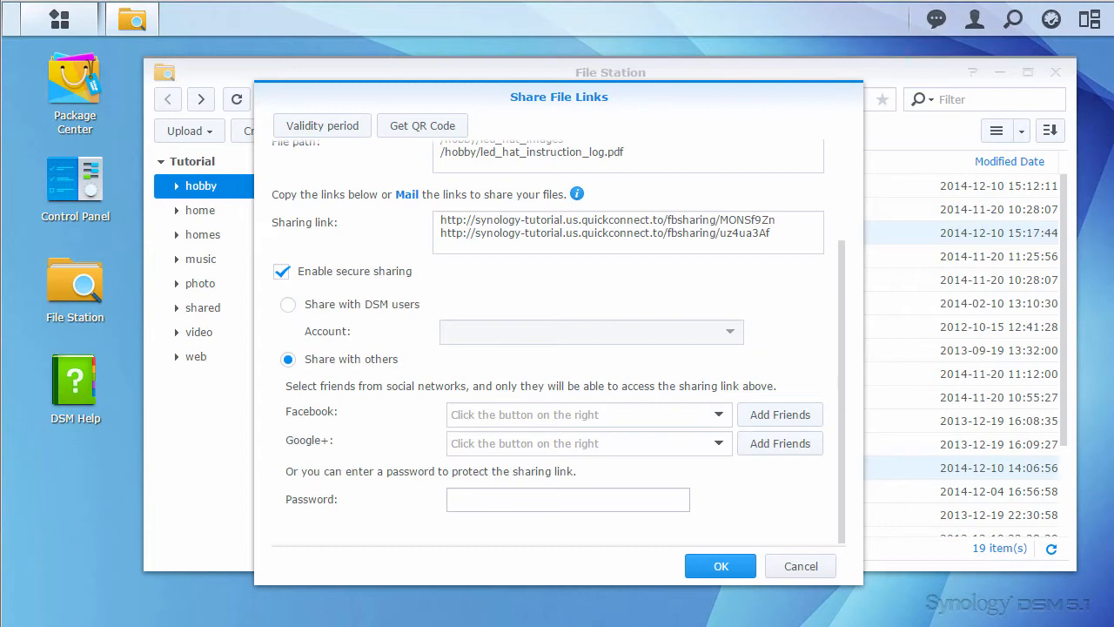
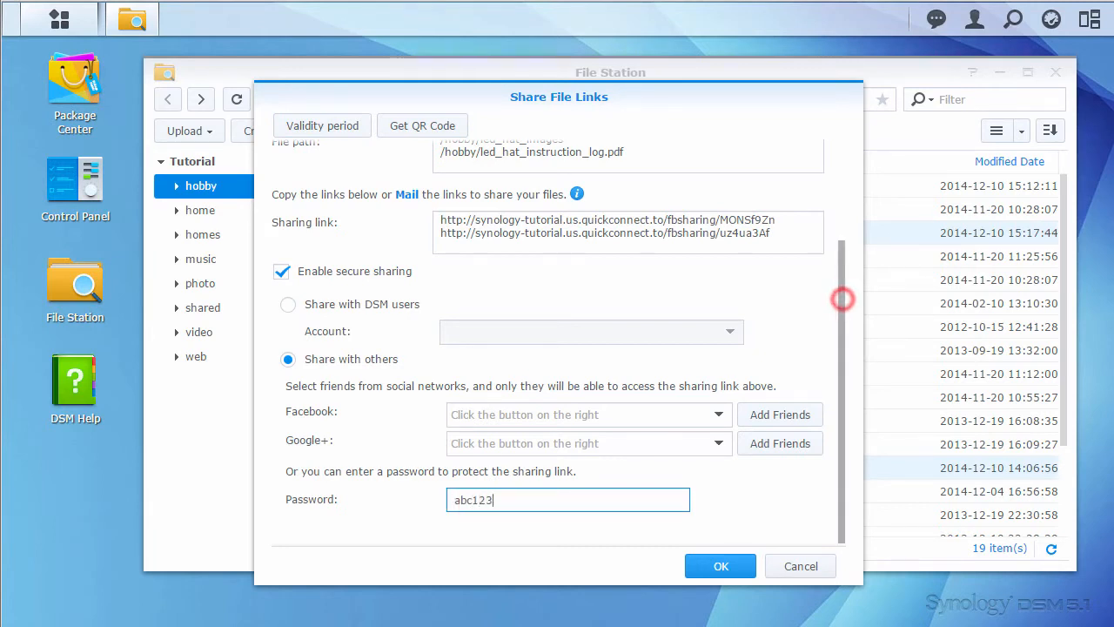
{"action": "left_click", "coordinate": [322, 125]}
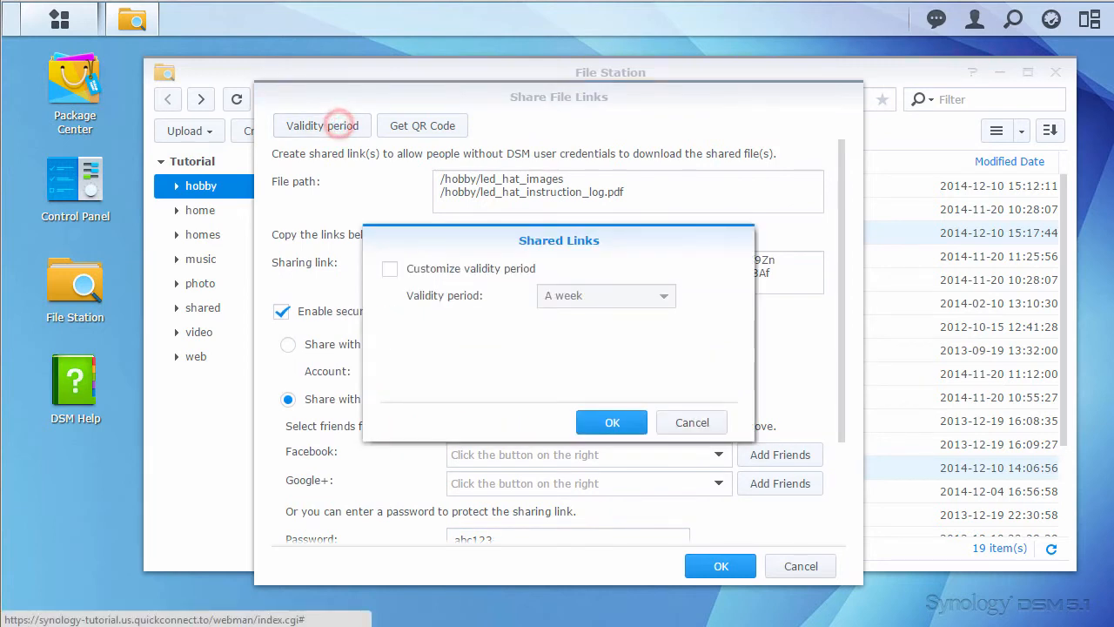
Customize link validity from 2014-12-10 to 2014-12-16 and confirm both dialogs.
{"action": "left_click", "coordinate": [663, 296]}
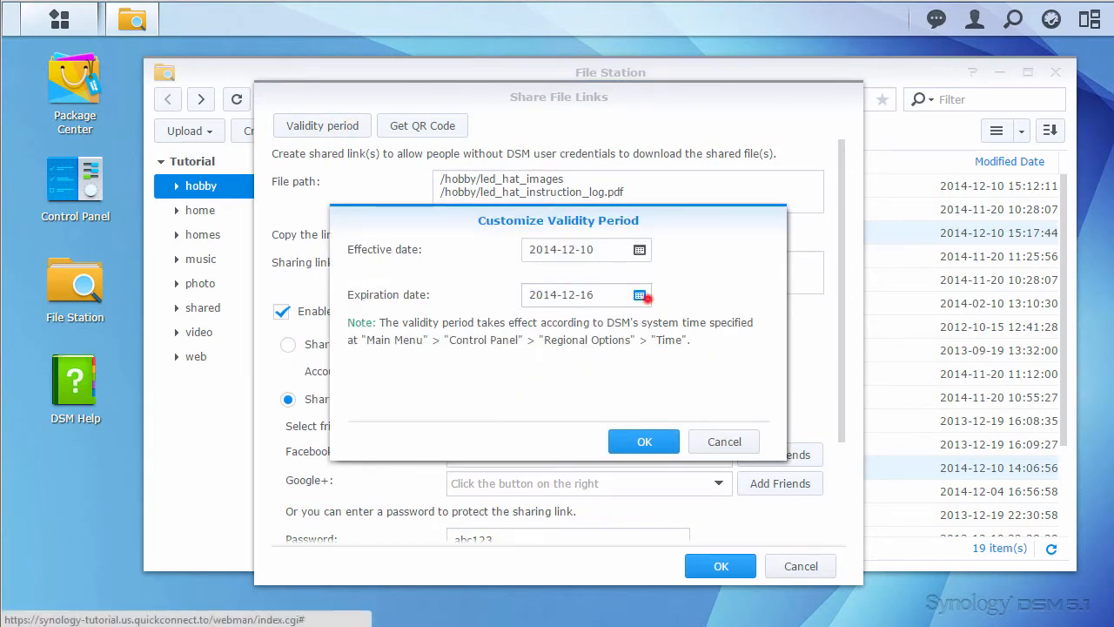
{"action": "left_click", "coordinate": [643, 441]}
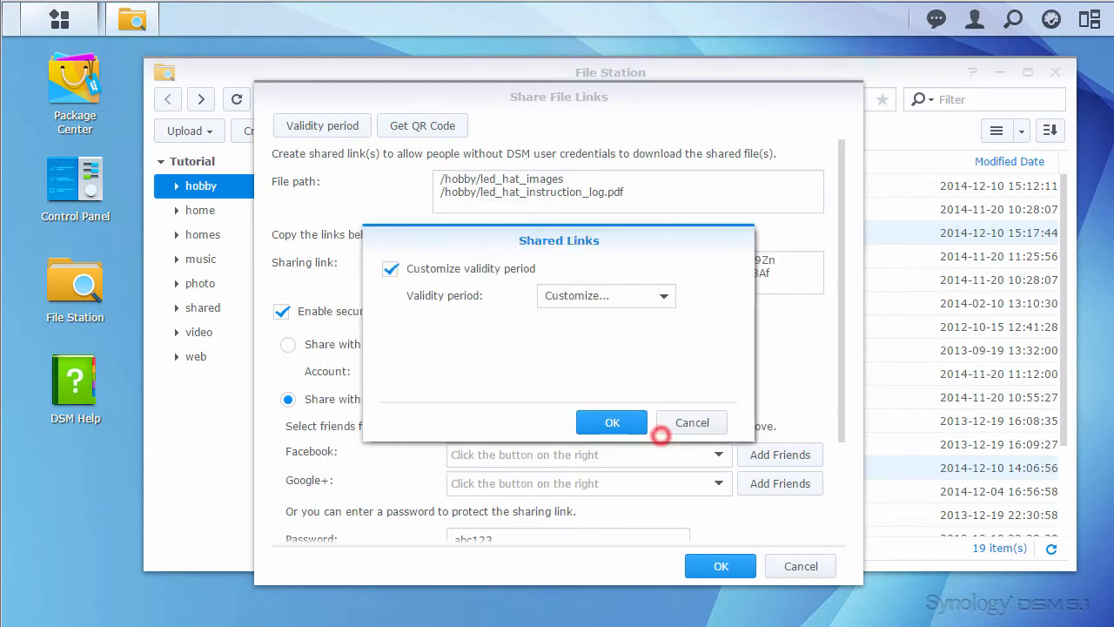
{"action": "left_click", "coordinate": [611, 422]}
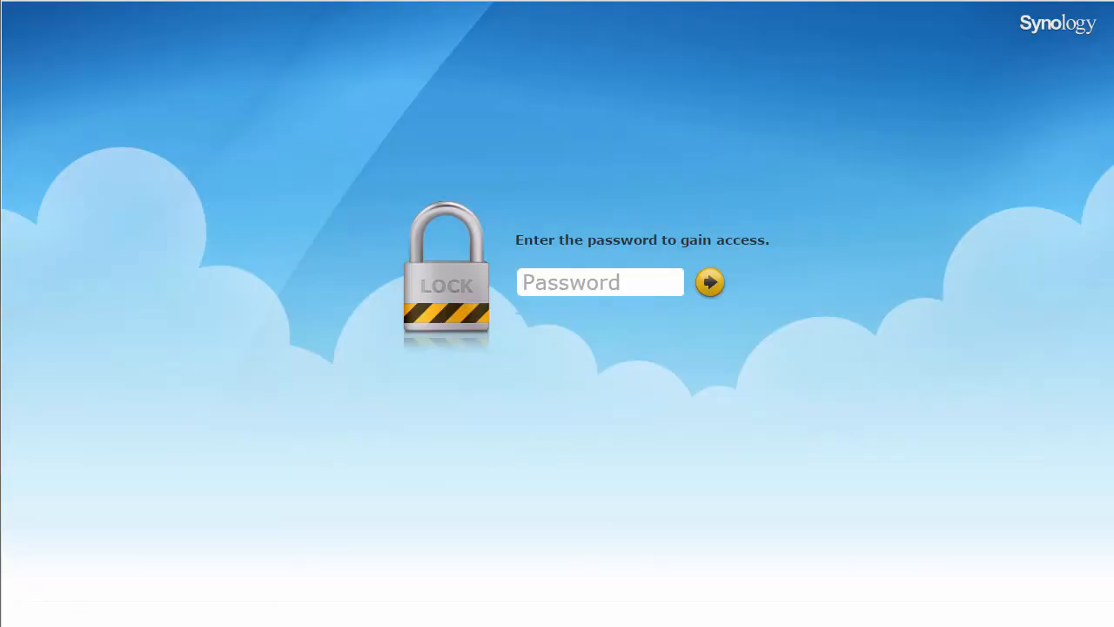
Enter the password on the share page, then open the led_hat_images folder link.
{"action": "type", "text": "•••••"}
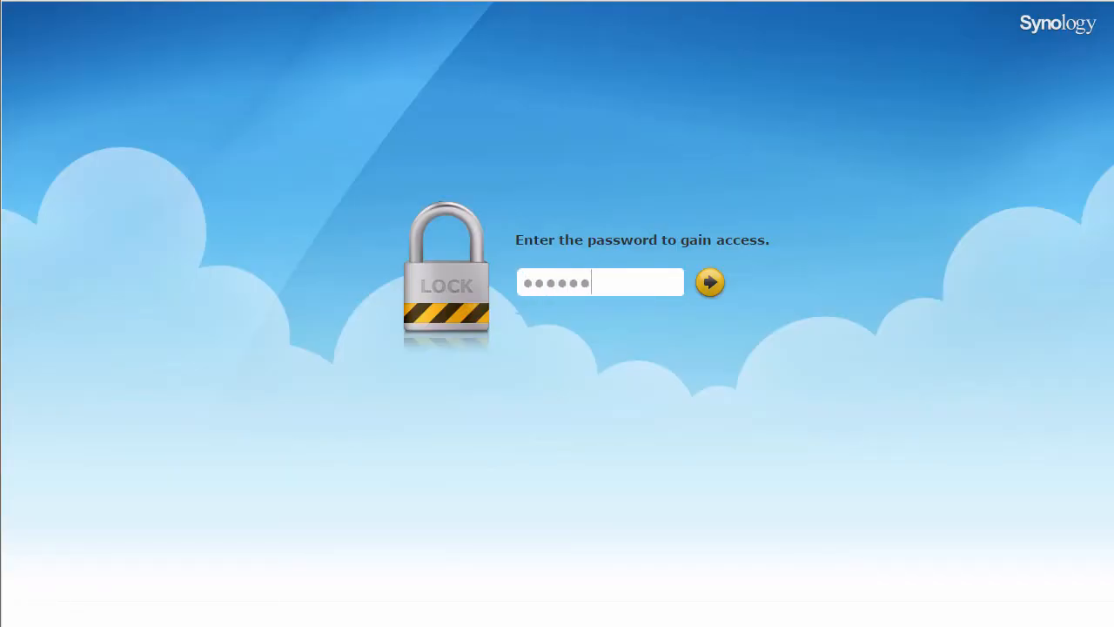
{"action": "left_click", "coordinate": [710, 282]}
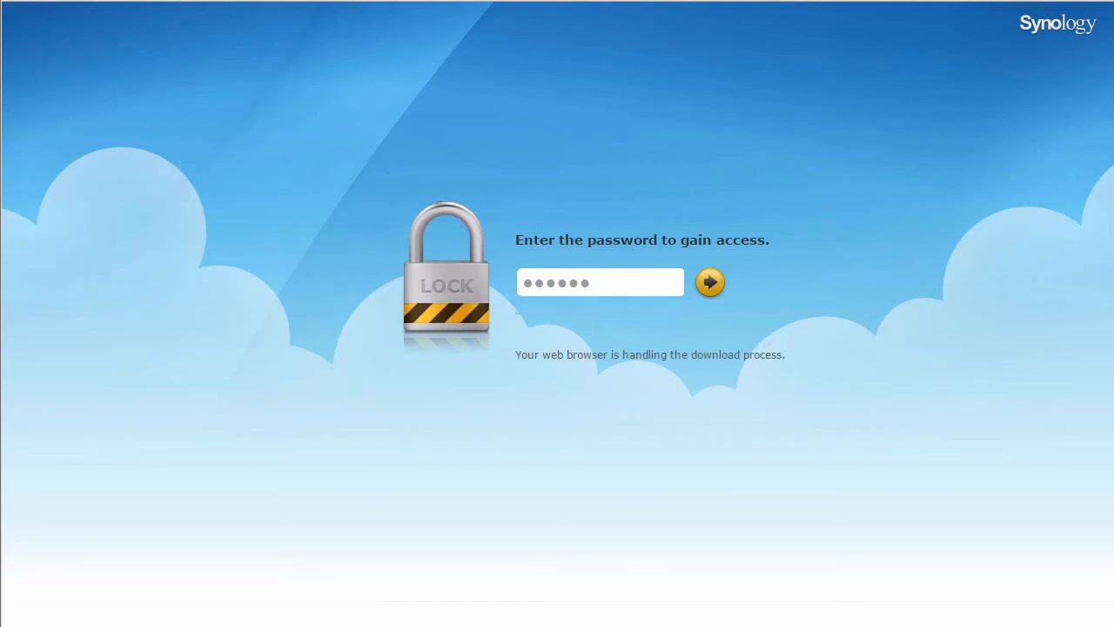
{"action": "left_click", "coordinate": [709, 281]}
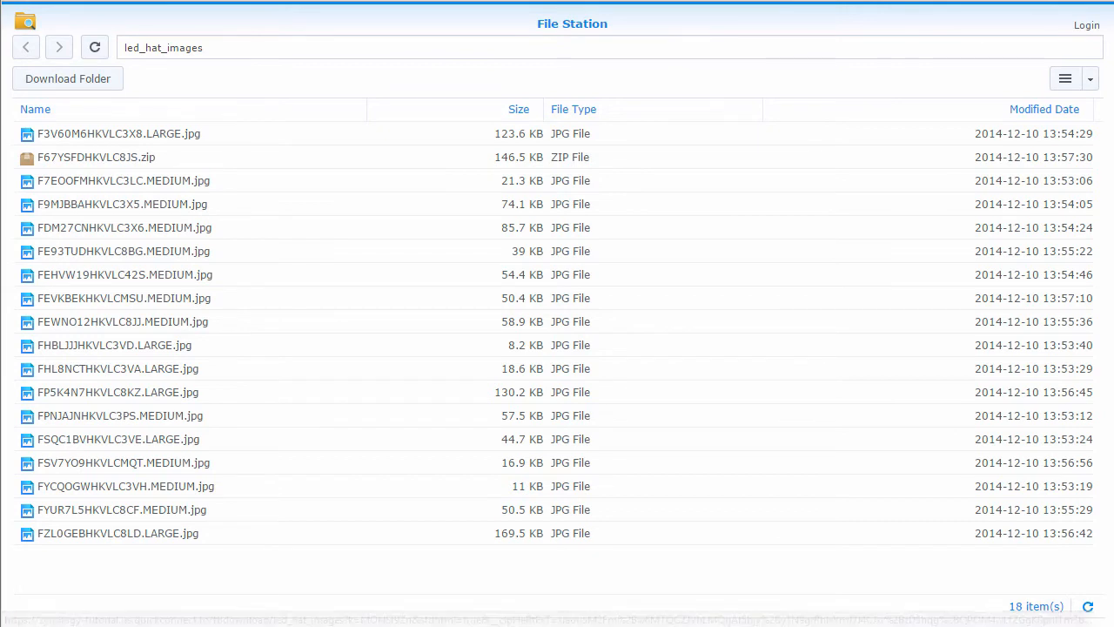
View the shared images as medium thumbnails and download the folder as a ZIP.
{"action": "left_click", "coordinate": [1088, 78]}
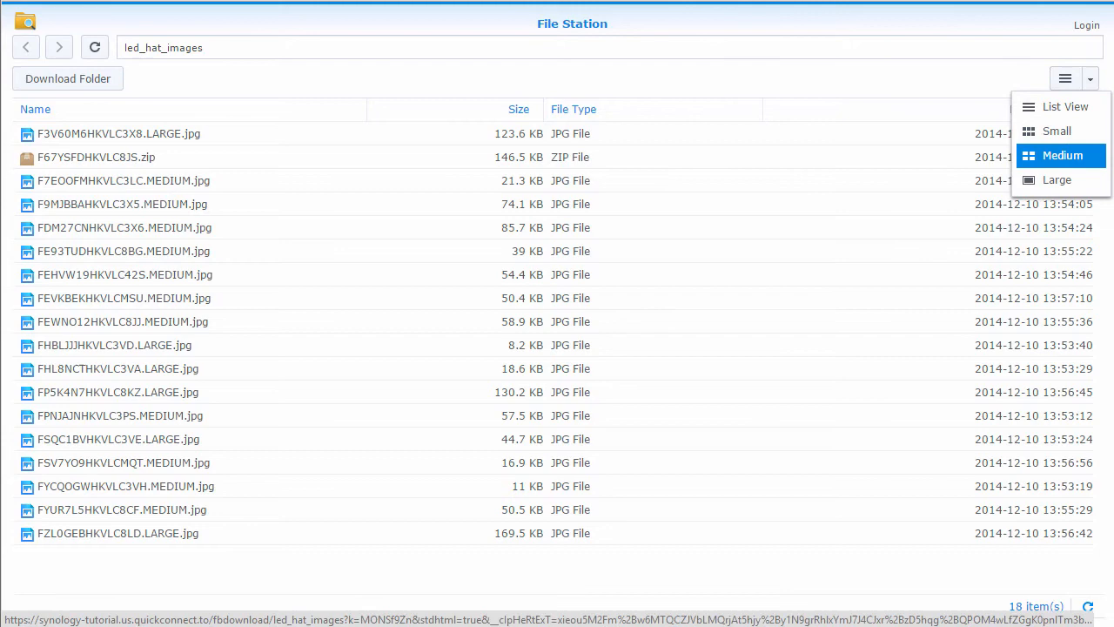
{"action": "left_click", "coordinate": [1061, 155]}
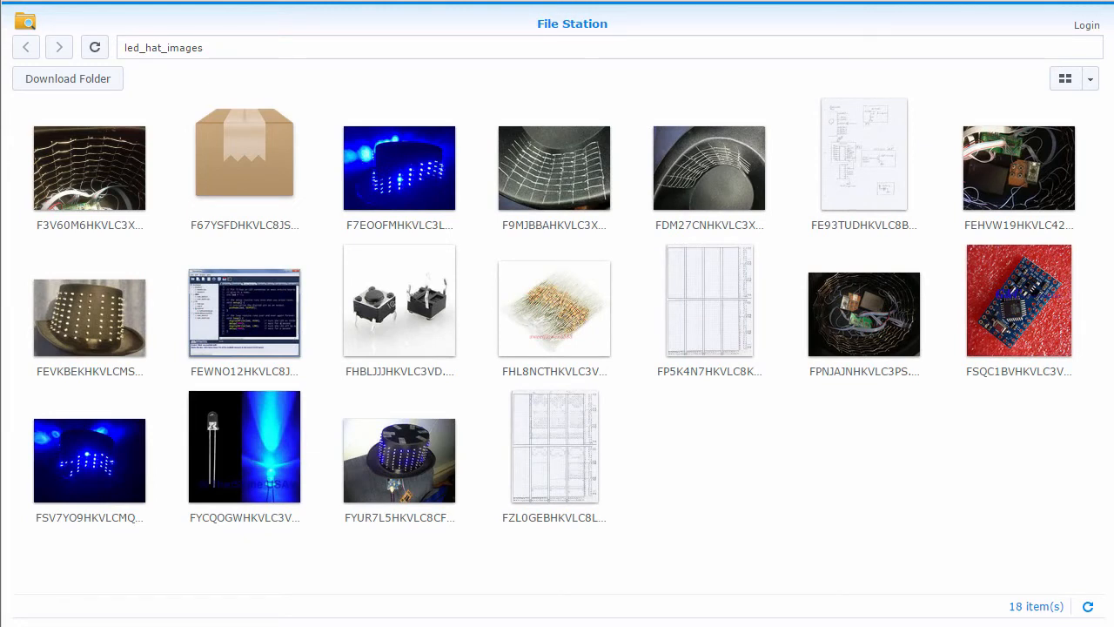
{"action": "left_click", "coordinate": [90, 167]}
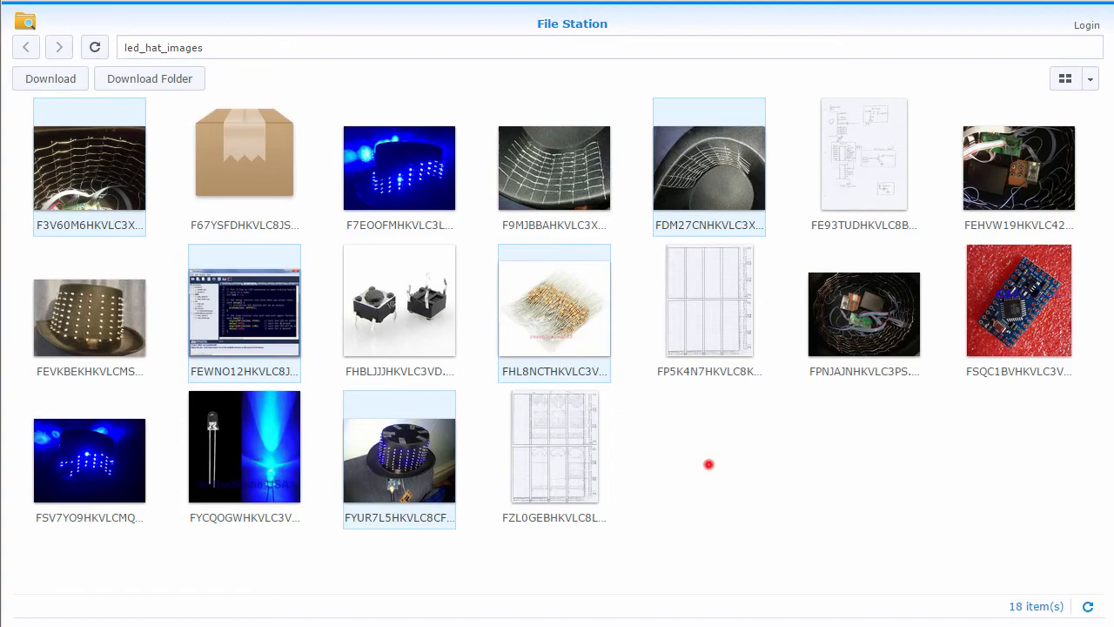
{"action": "left_click", "coordinate": [149, 78]}
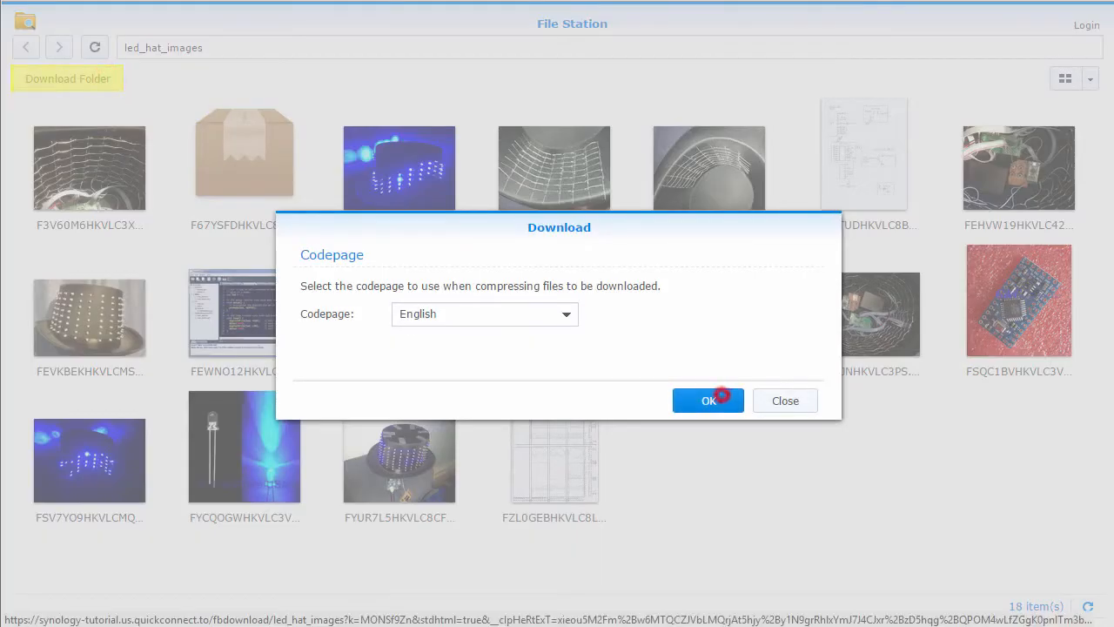
{"action": "left_click", "coordinate": [709, 400]}
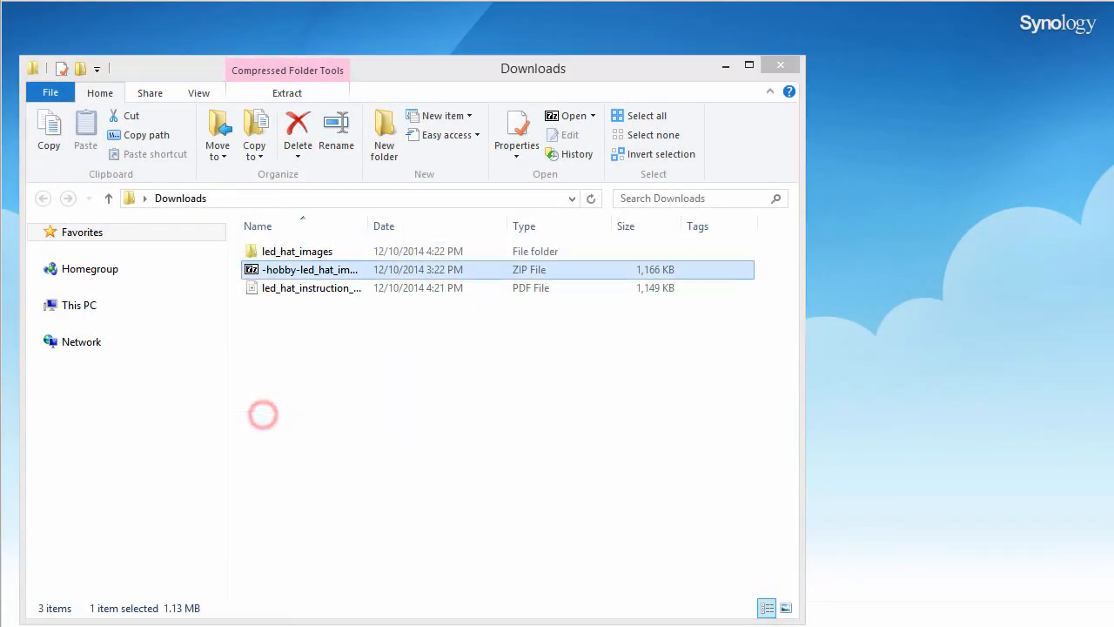
Open the led_hat_images folder in Downloads to see its 18 images.
{"action": "double_click", "coordinate": [297, 250]}
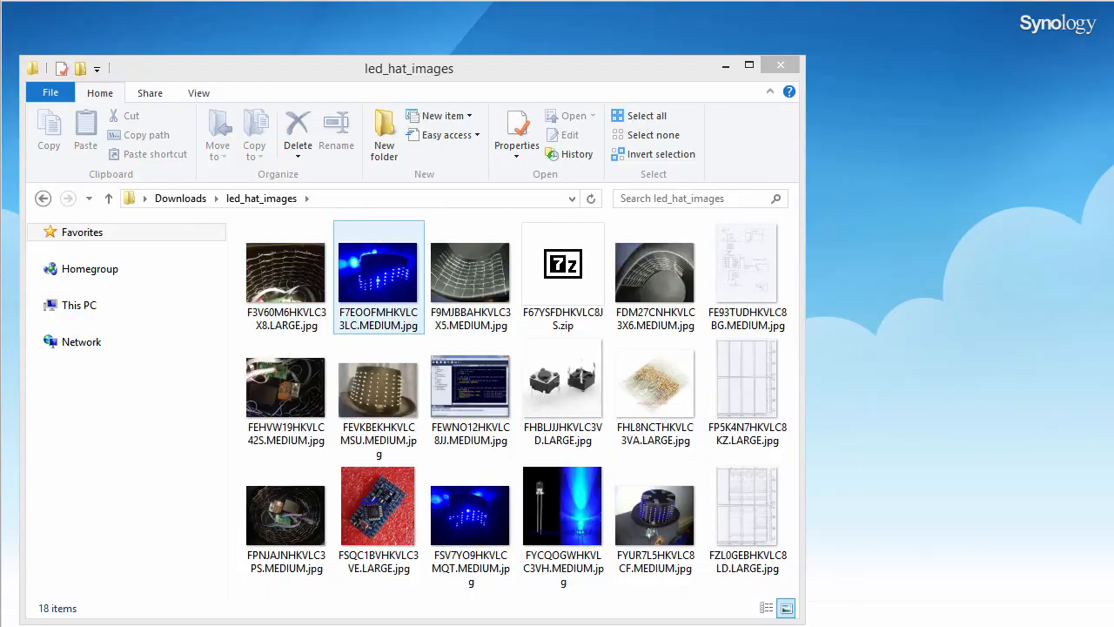